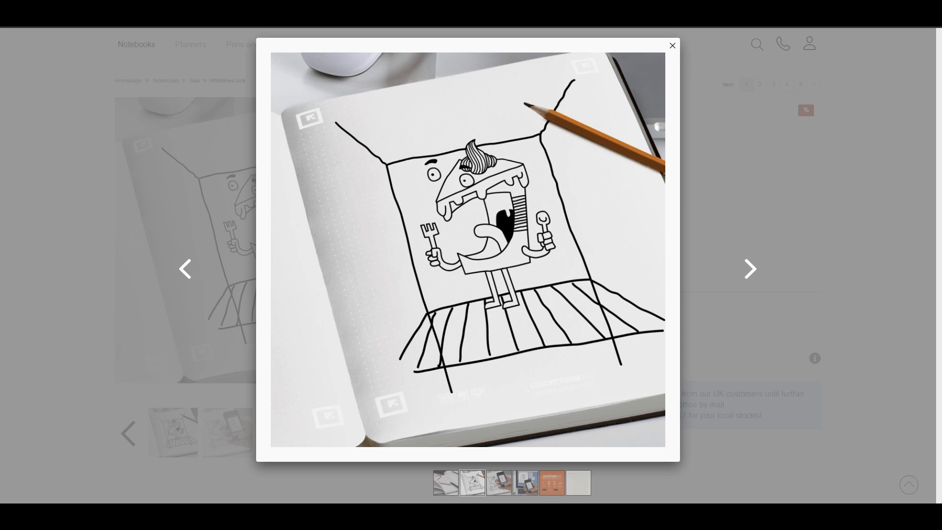
- Leave the notebook image gallery and land on the ASUS ZenScreen MB16ACE product page
left_click(750, 274)
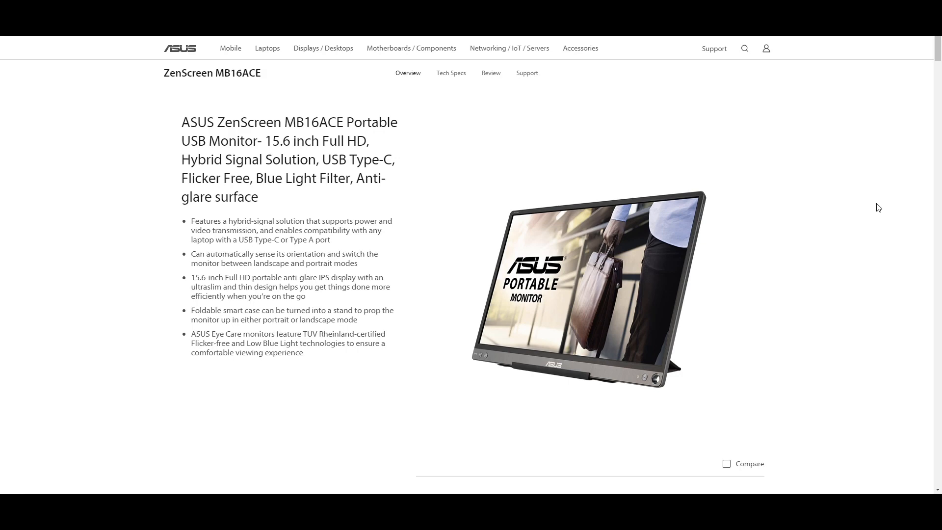
- Scroll past the hybrid-signal USB section to the slim 710g, 8mm design section
scroll("down", 3)
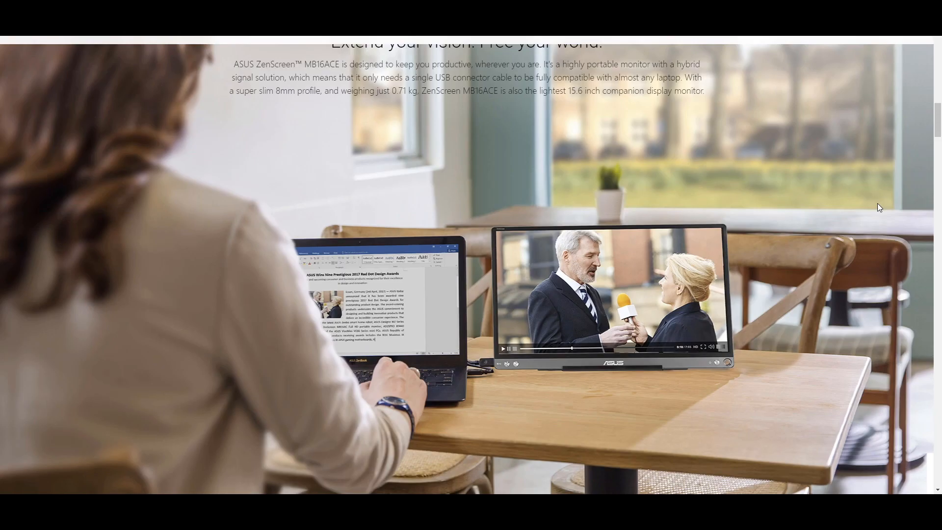
scroll("down", 3)
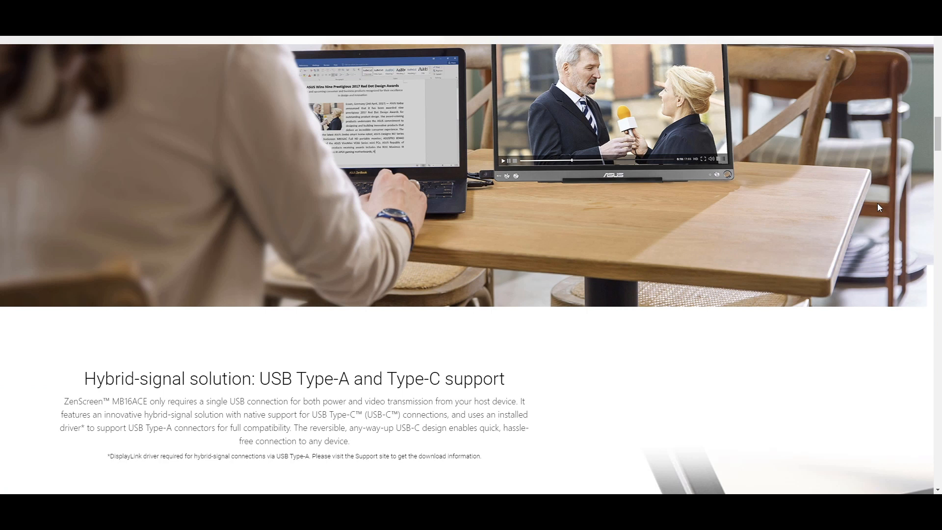
scroll("down", 3)
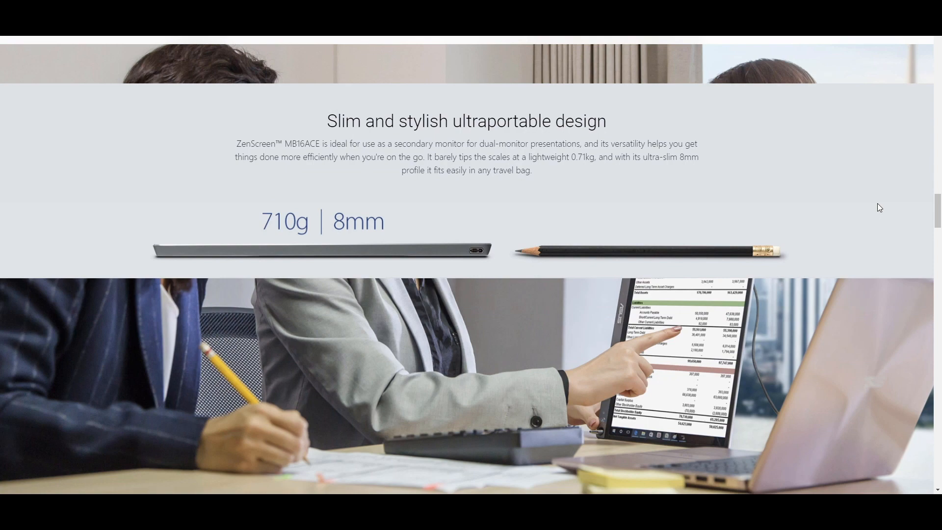